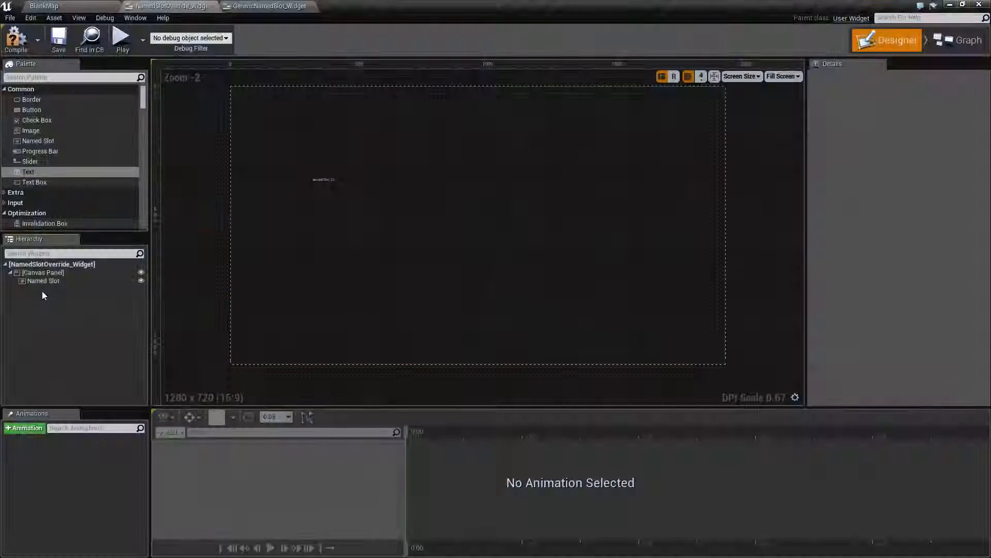
# Select the Named Slot to show its Canvas Panel Slot details: position 108, 108 and size 512, 512
pyautogui.click(43, 280)
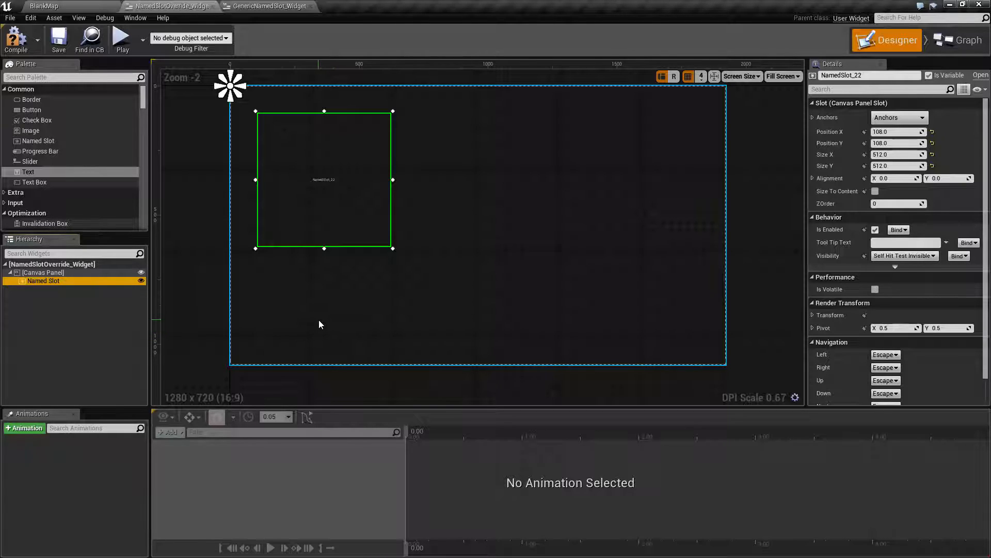
pyautogui.click(43, 272)
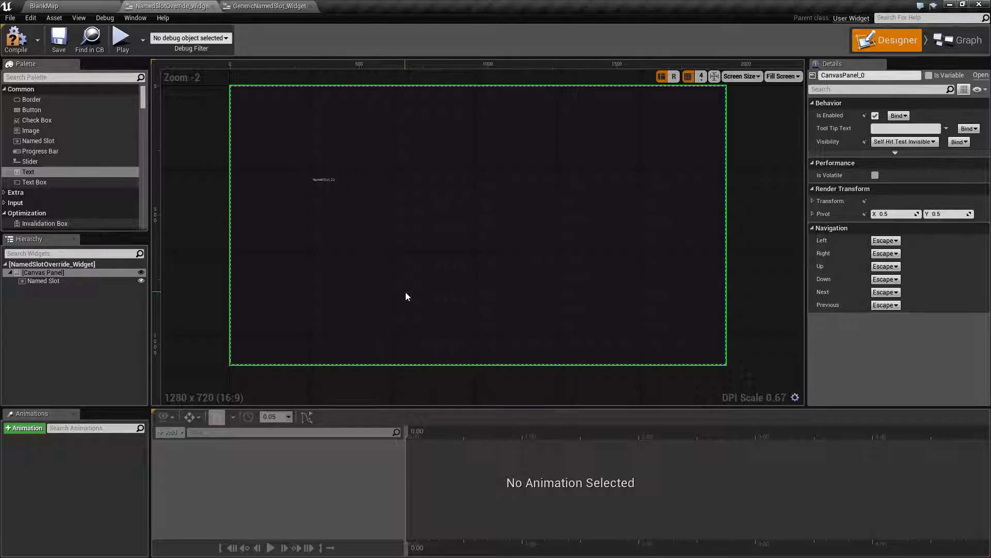
pyautogui.click(44, 280)
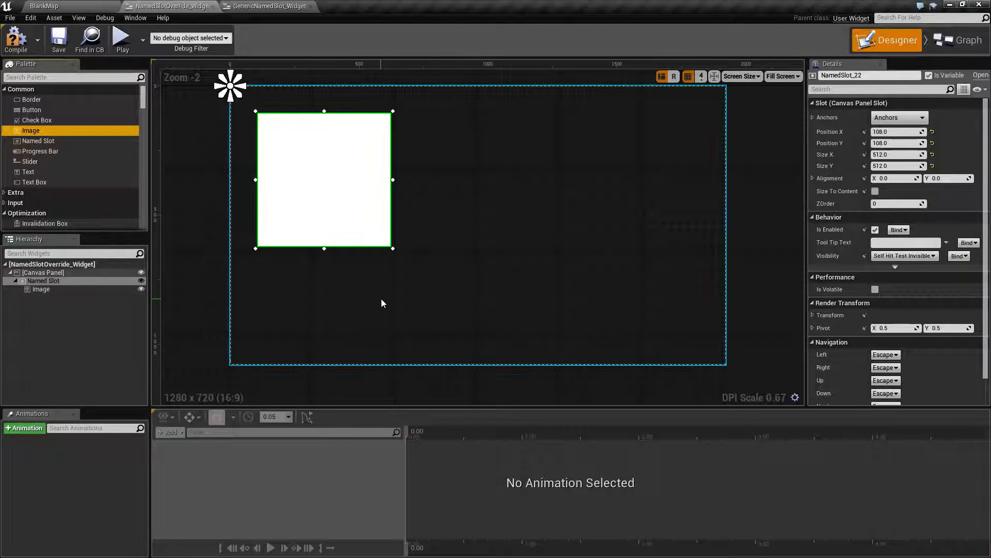
pyautogui.click(41, 289)
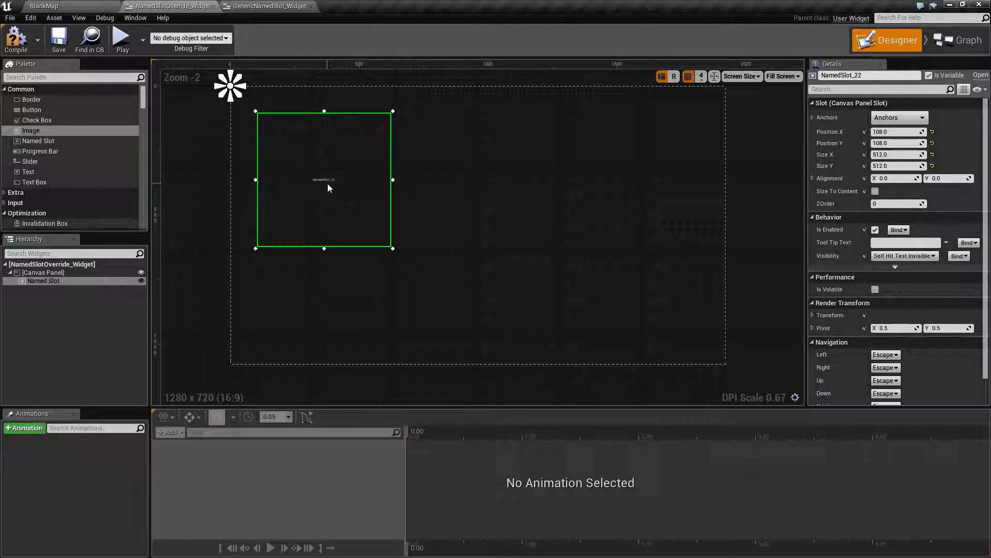
pyautogui.moveTo(259, 6)
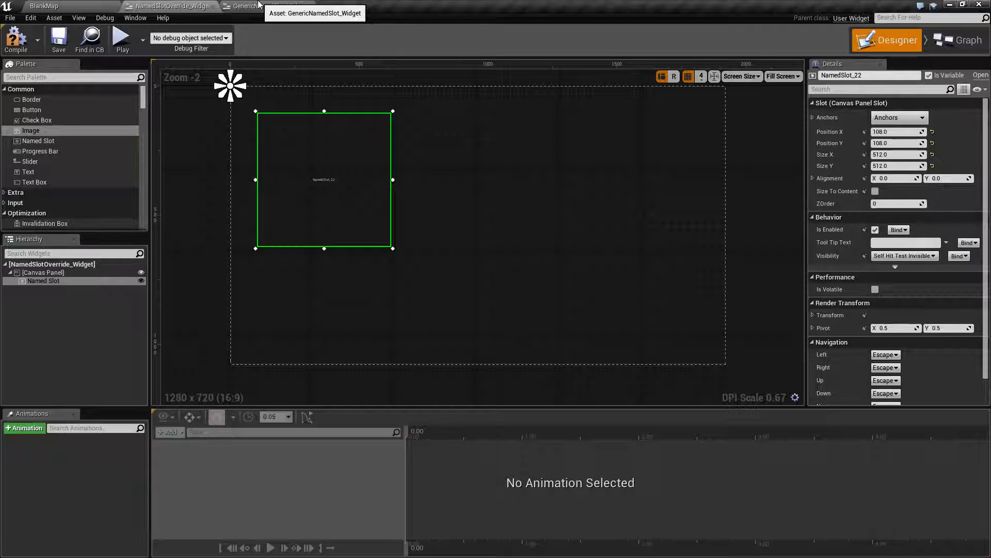
pyautogui.click(266, 6)
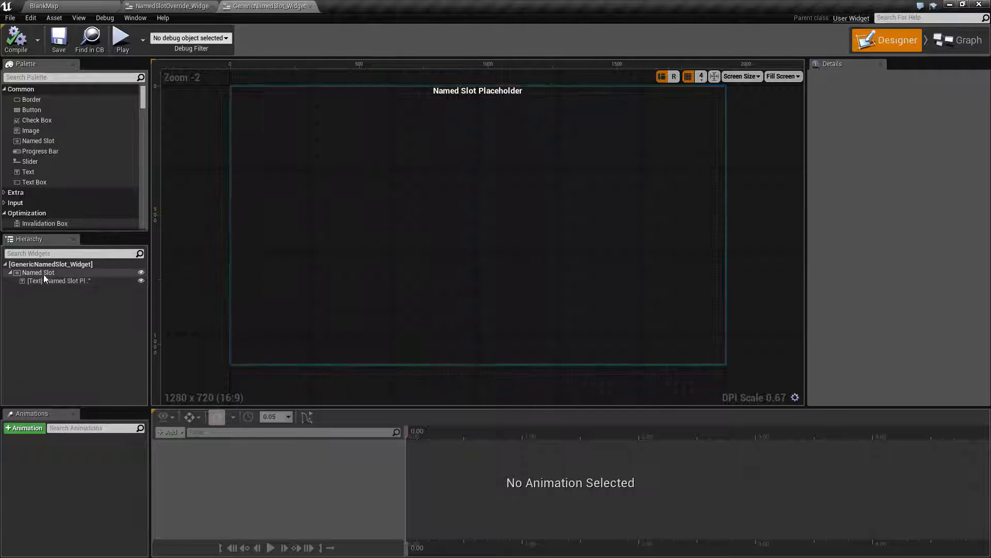
pyautogui.click(61, 280)
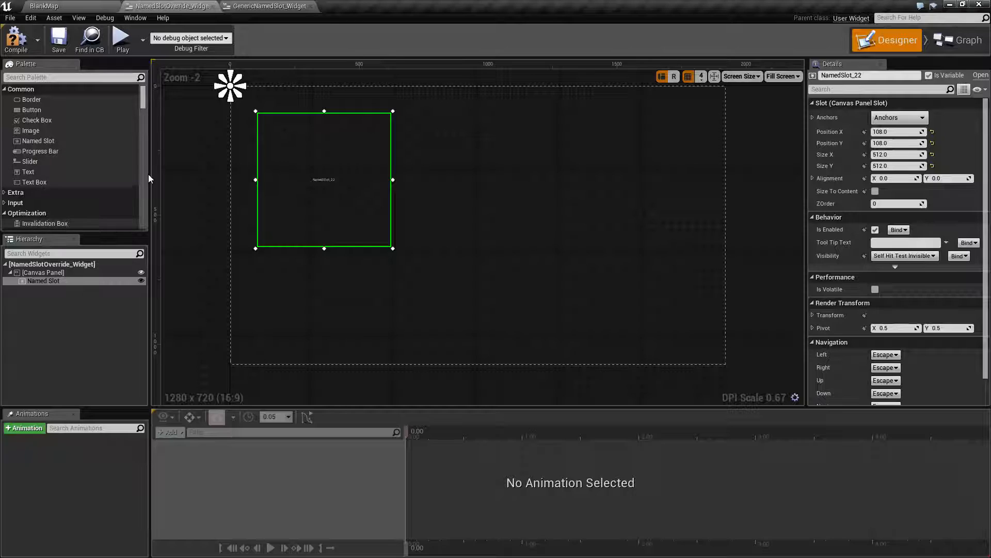
# Place a Generic Named Slot Widget from User Created onto the canvas right of the Named Slot
pyautogui.scroll(-3)
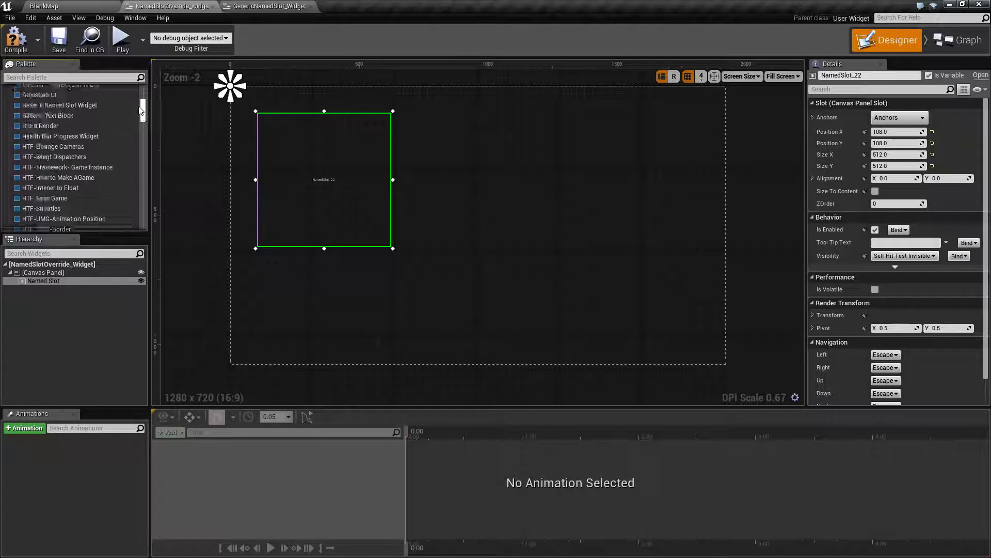
pyautogui.click(60, 187)
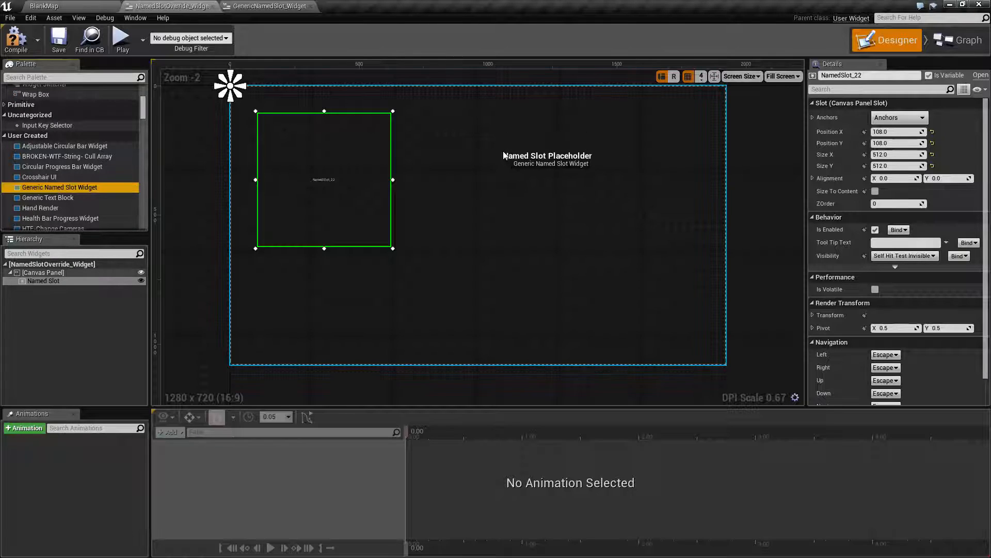
pyautogui.click(547, 156)
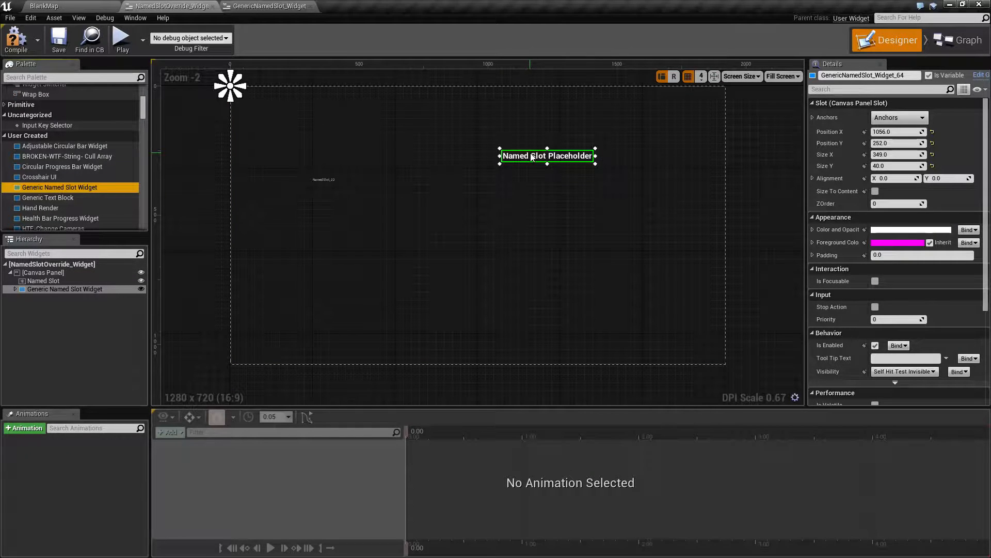
pyautogui.click(16, 289)
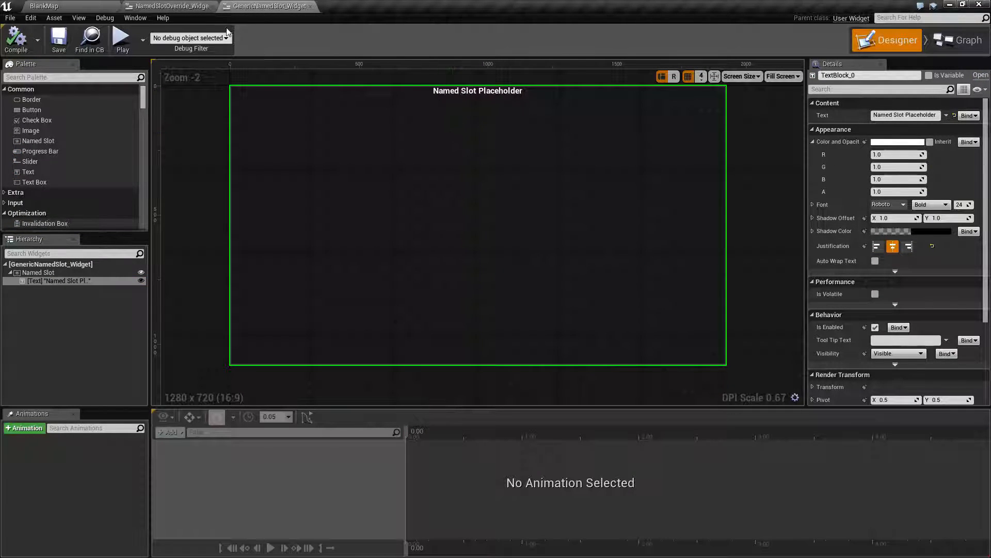
# Back in NamedSlotOverride_Widget, select the generic widget's exposed NamedSlot_0 slot in the Hierarchy
pyautogui.click(168, 6)
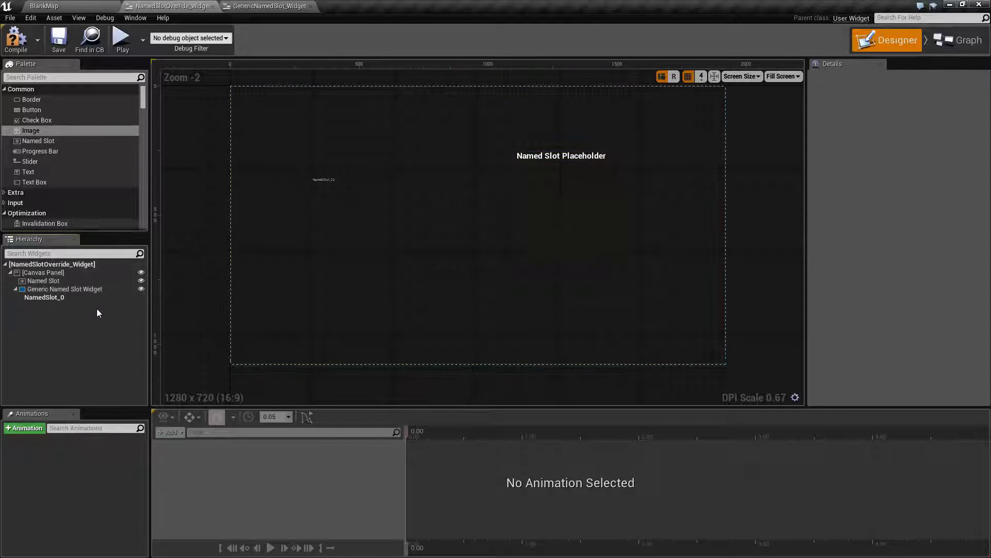
pyautogui.click(45, 298)
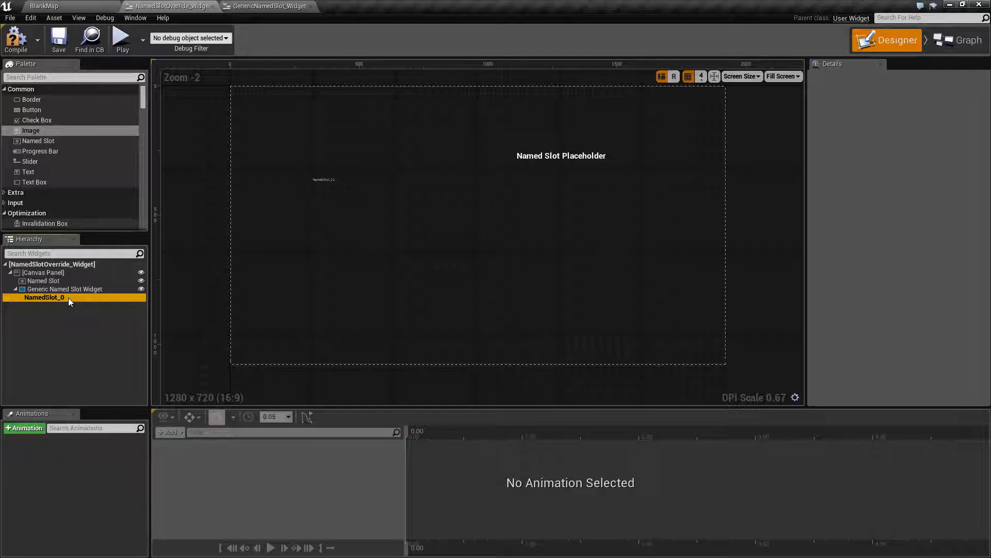